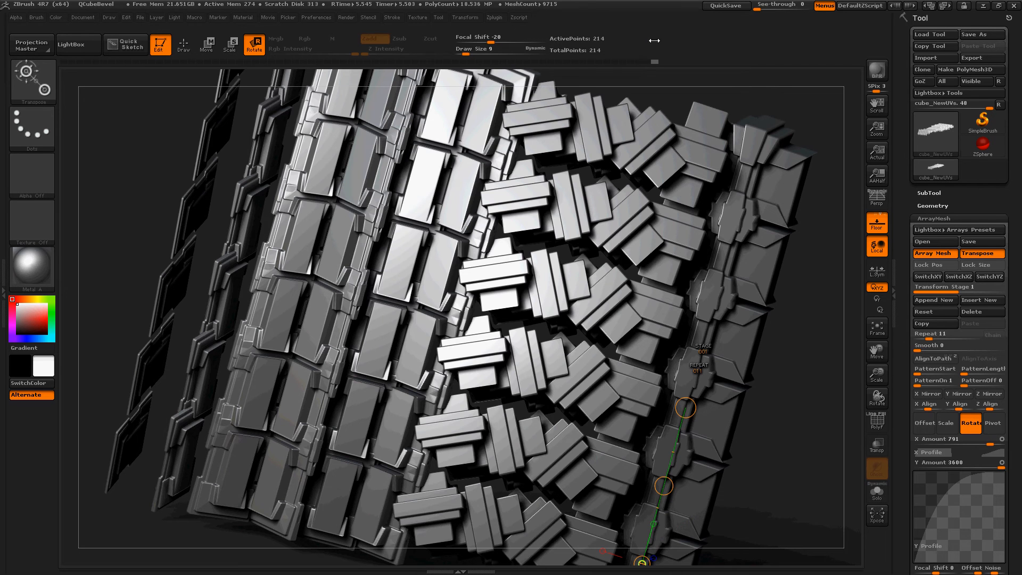
mouse_move(126, 44)
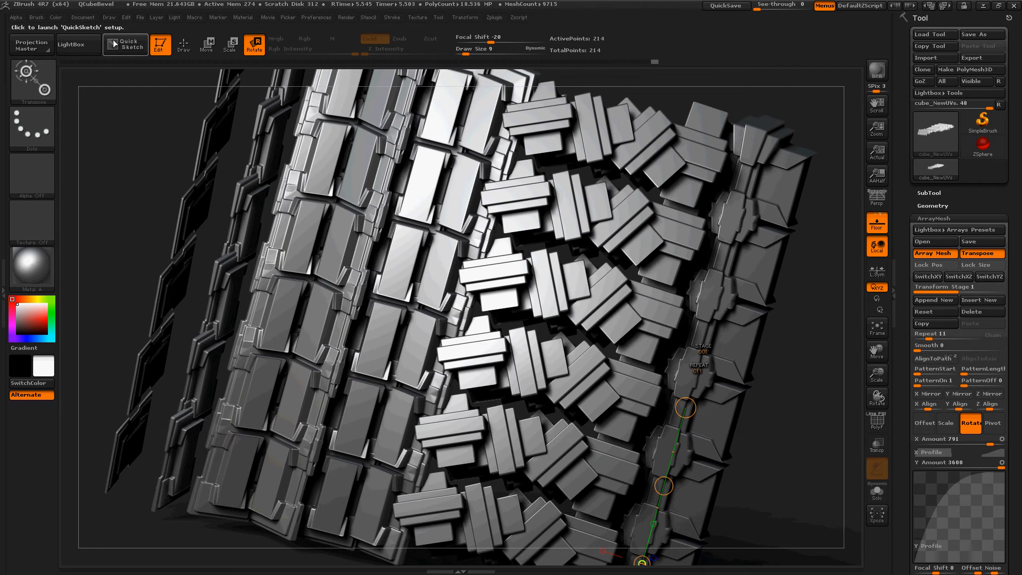
- Show the LightBox browser and switch it to the Project list
left_click(71, 44)
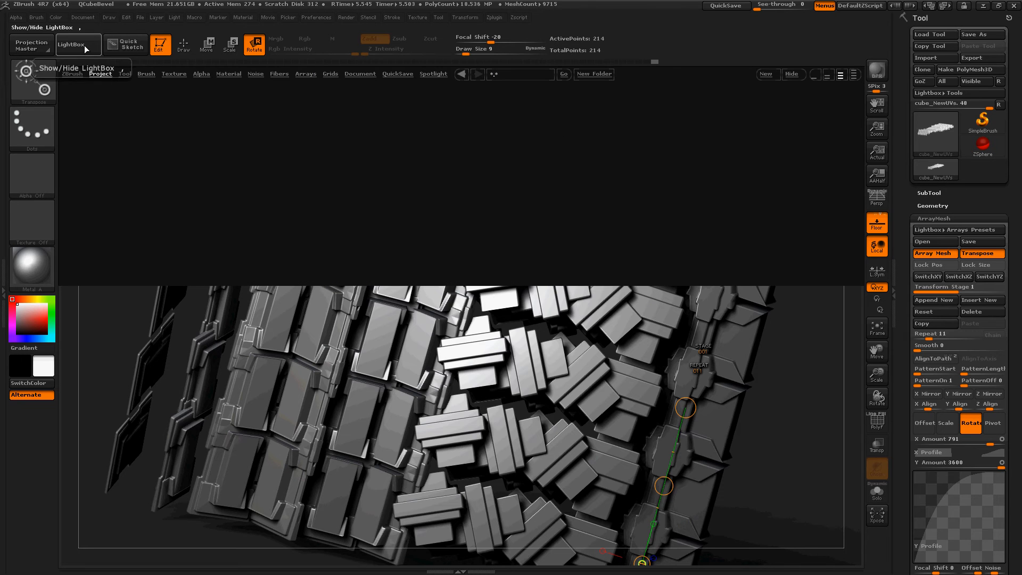
left_click(77, 43)
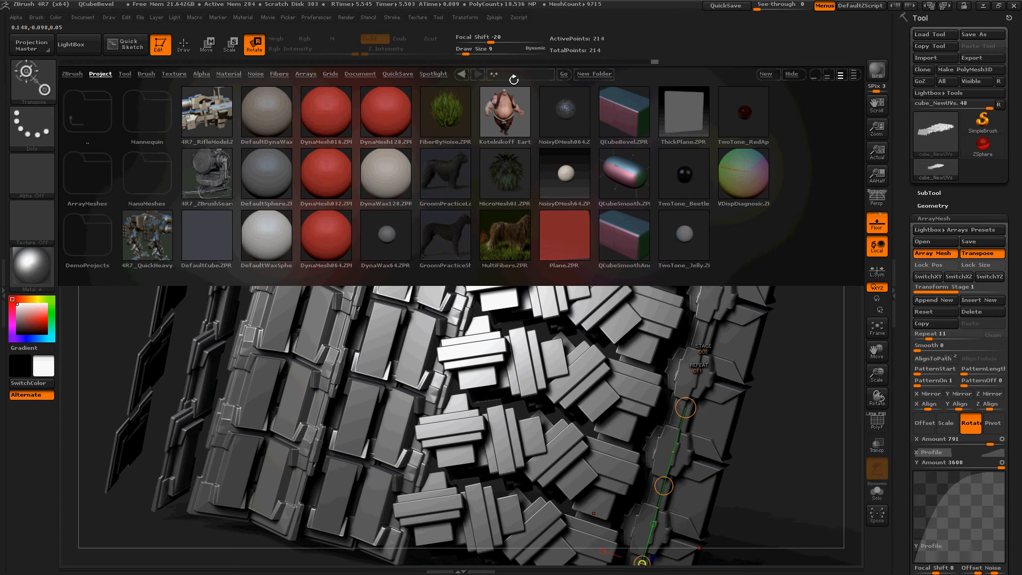
- Load the starter cube project and insert edge loops across the box and its top face
left_click(624, 112)
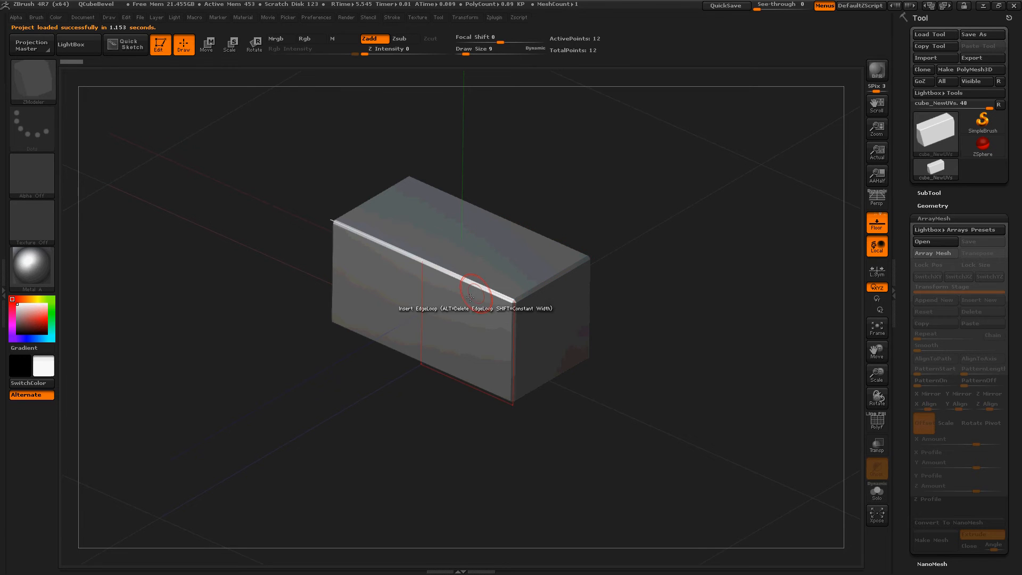
left_click(877, 421)
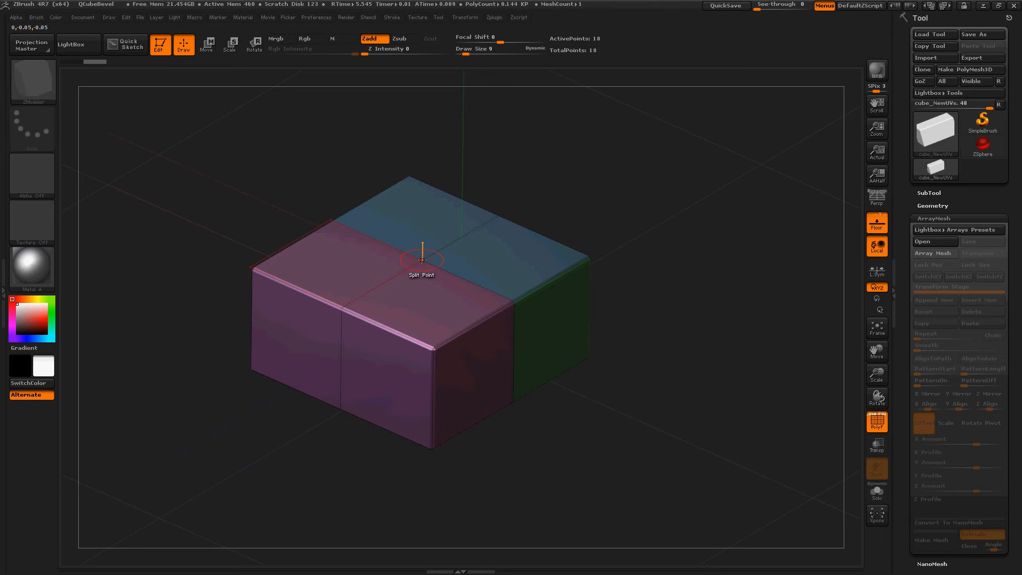
mouse_move(417, 250)
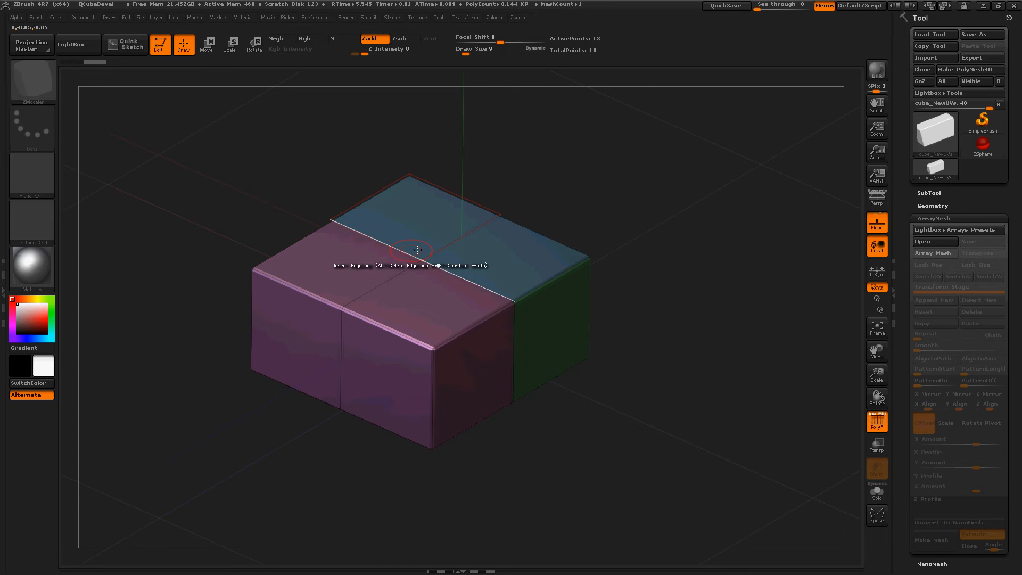
left_click(417, 251)
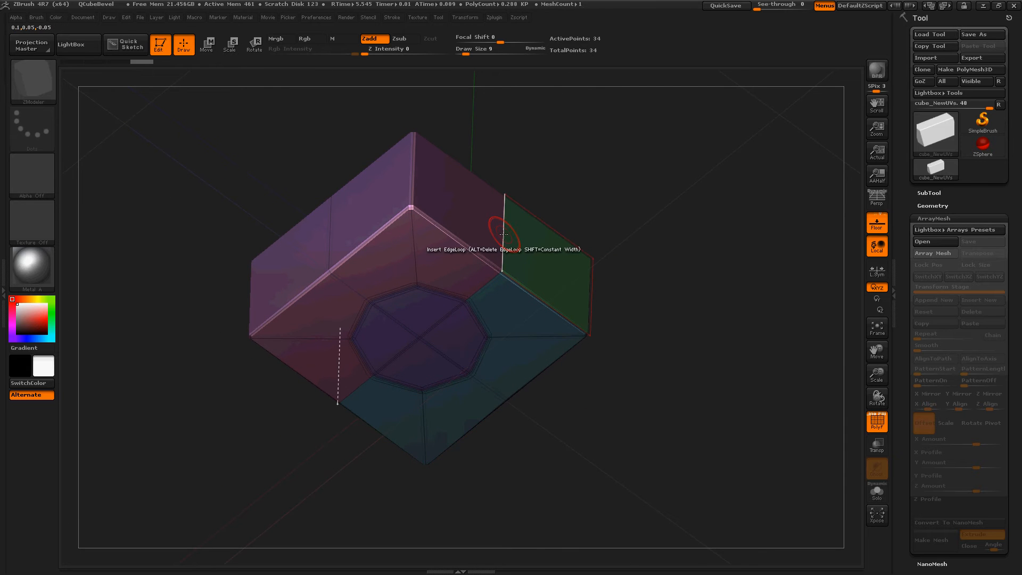
- Insert an edge loop ringing an octagonal panel on another face
left_click(504, 228)
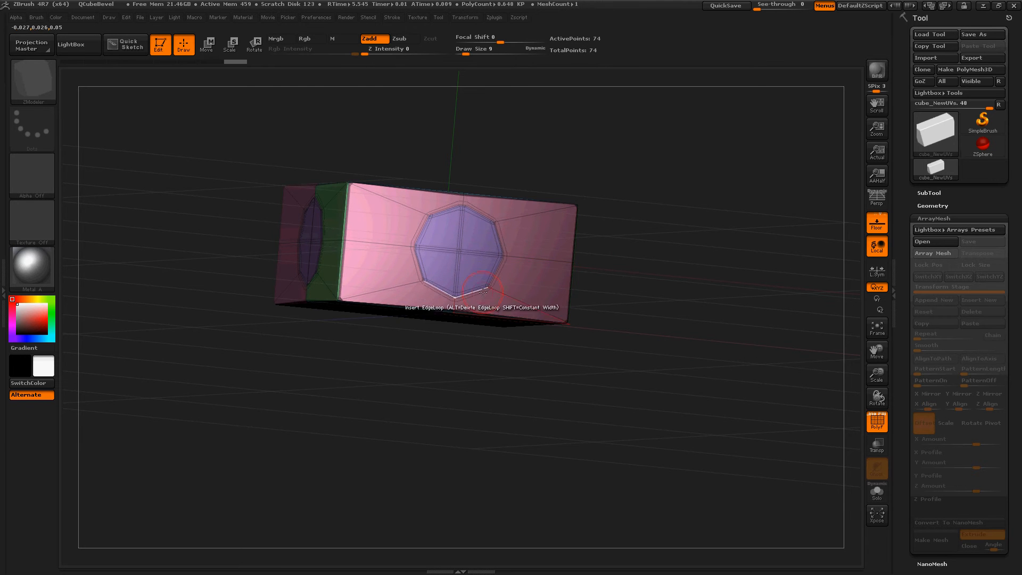
mouse_move(464, 237)
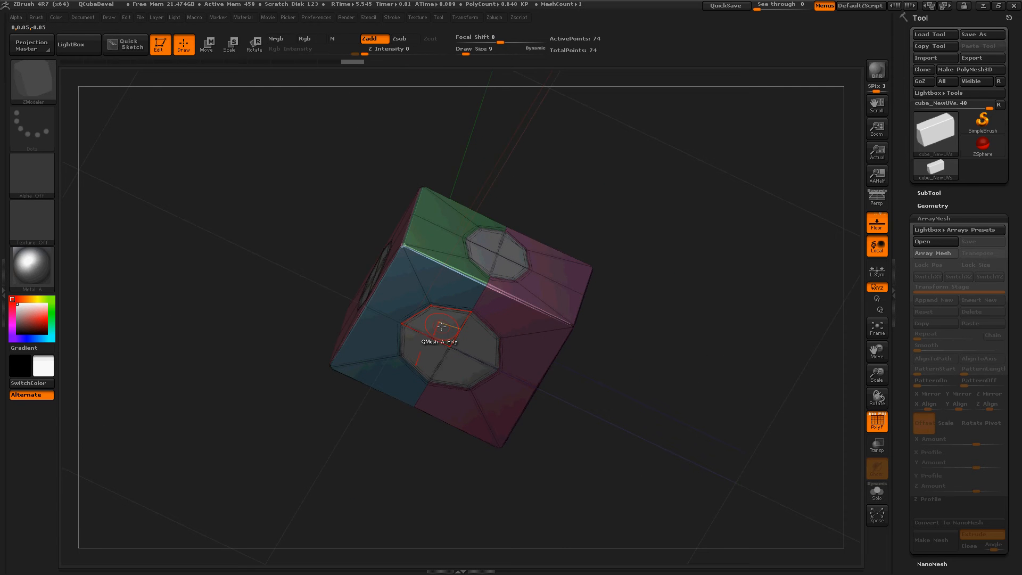
- Set the QMesh polygon action to target A Single Poly for extruding the panels
left_click(440, 326)
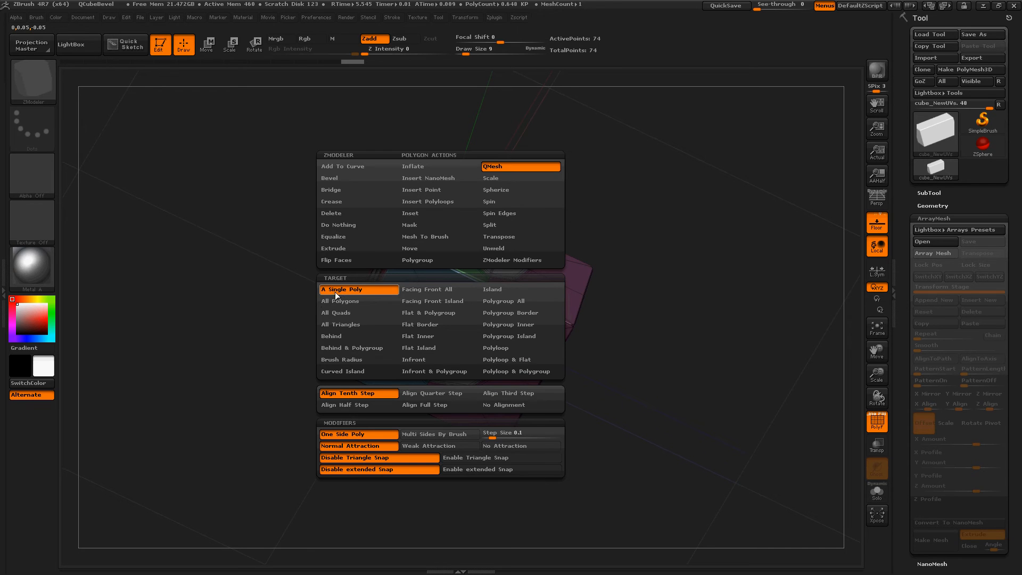
mouse_move(357, 295)
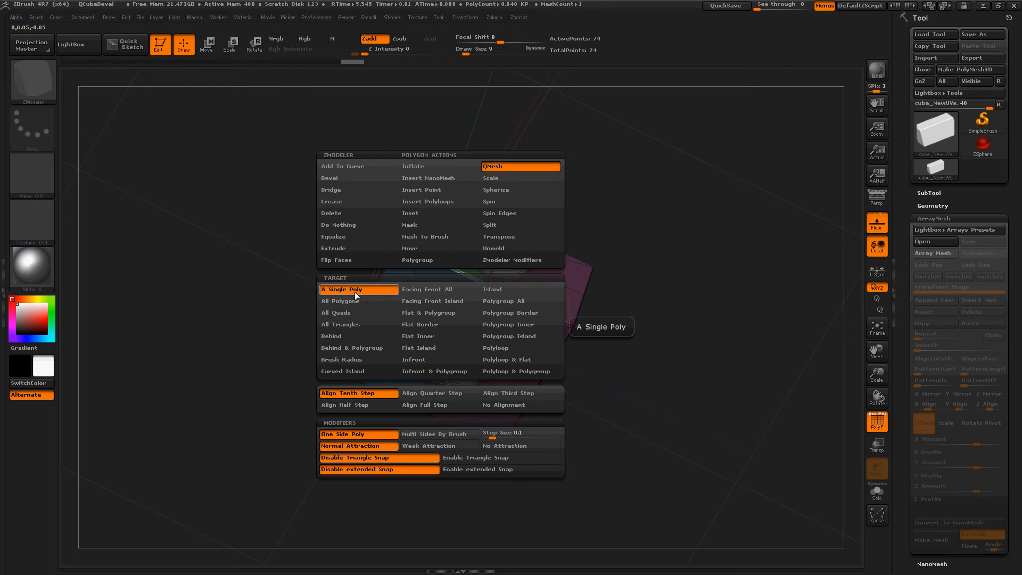
left_click(340, 289)
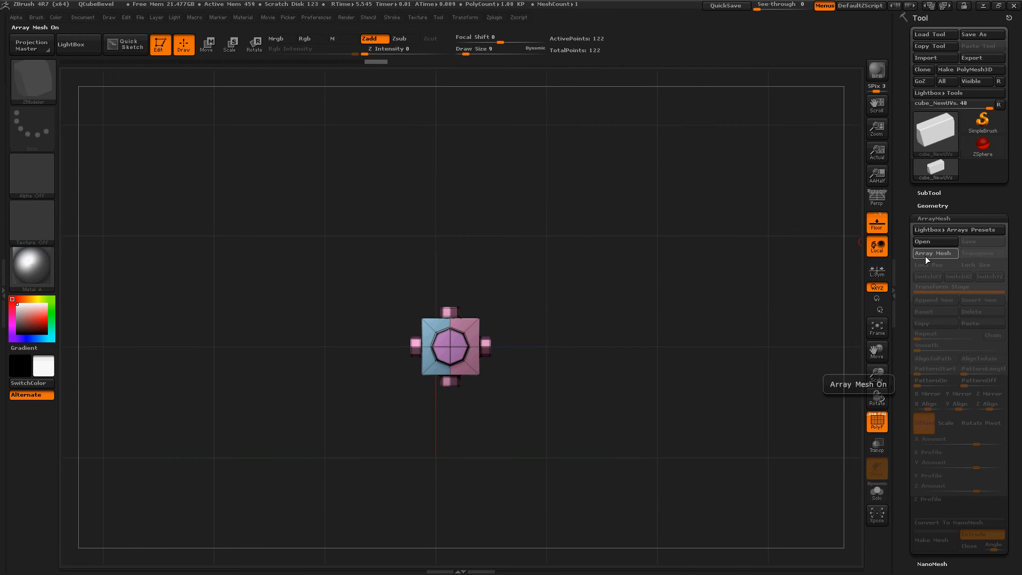
- Convert the bossed cube into an Array Mesh ready for a second offset copy
left_click(934, 253)
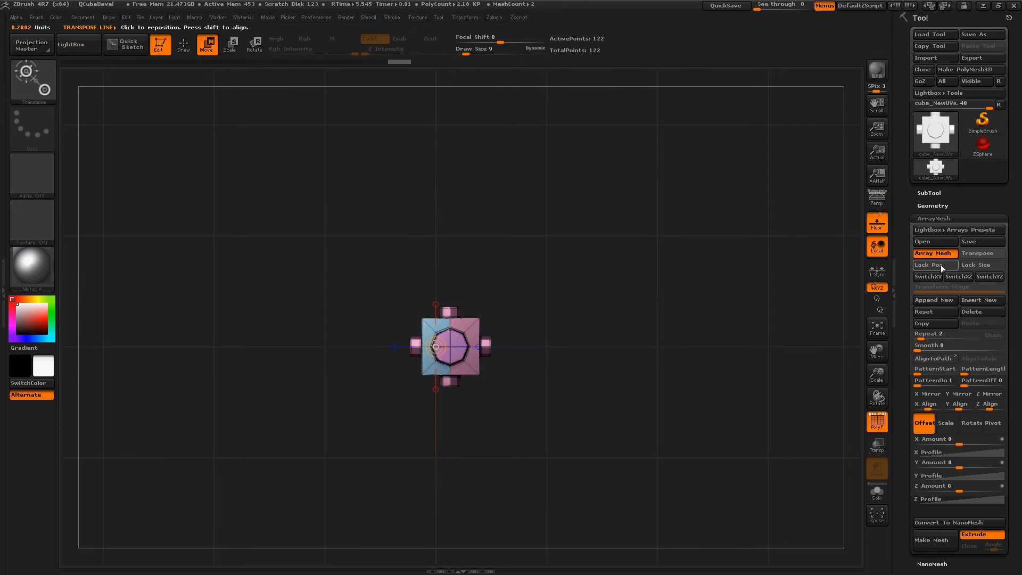
mouse_move(978, 254)
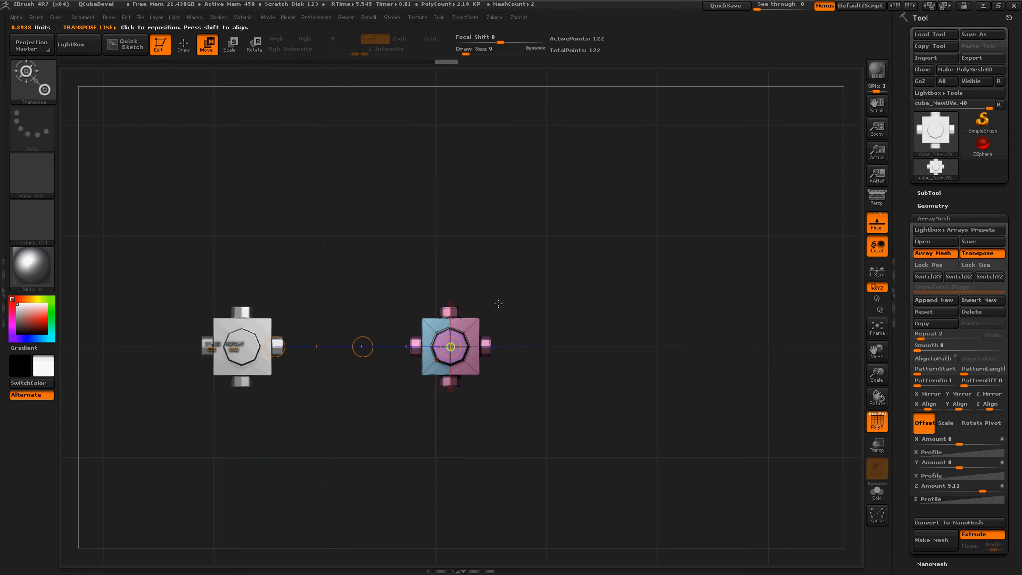
mouse_move(934, 300)
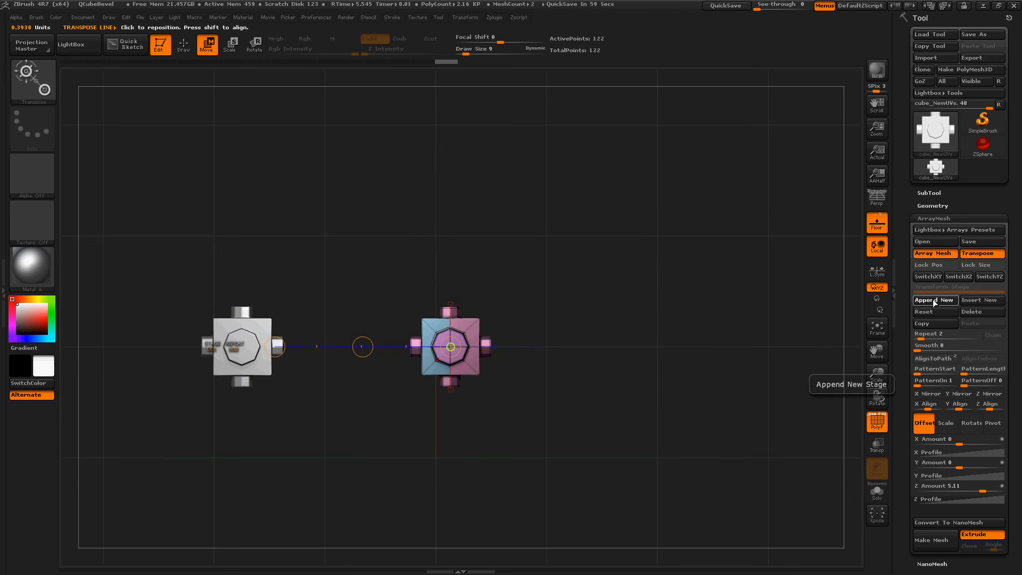
- Append two new ArrayMesh transform stages for the X and Y offsets
left_click(934, 301)
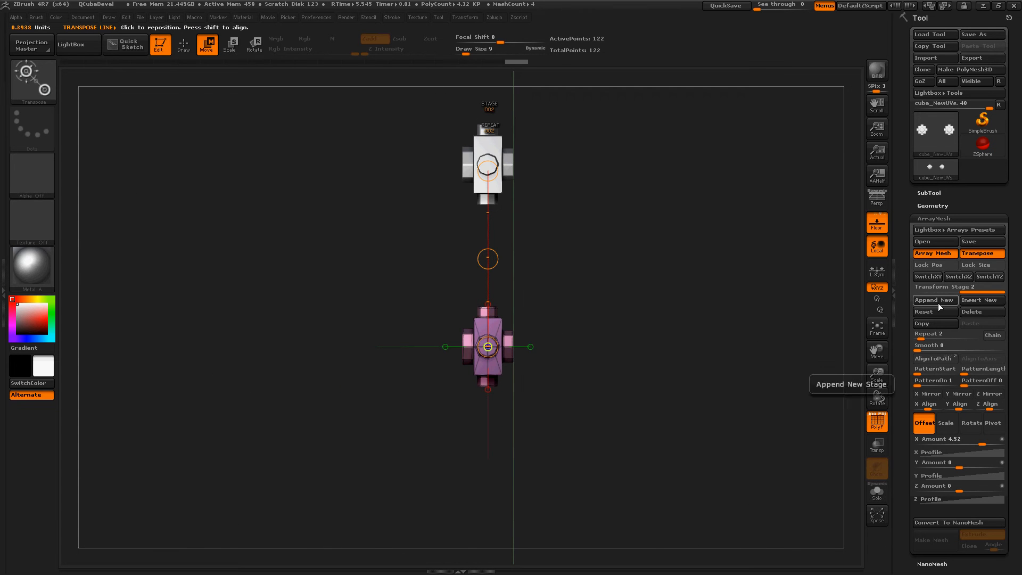
left_click(934, 301)
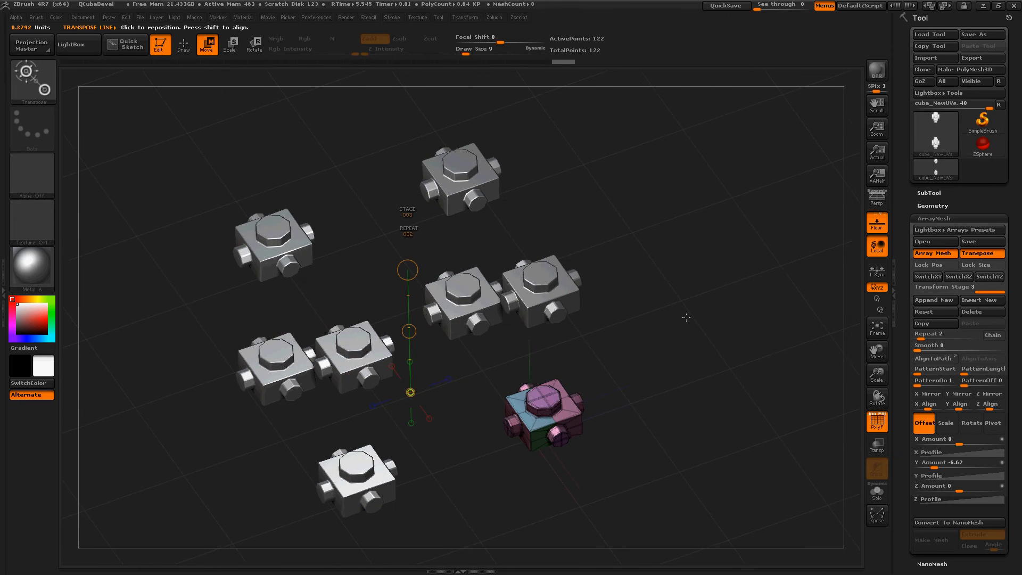
mouse_move(934, 300)
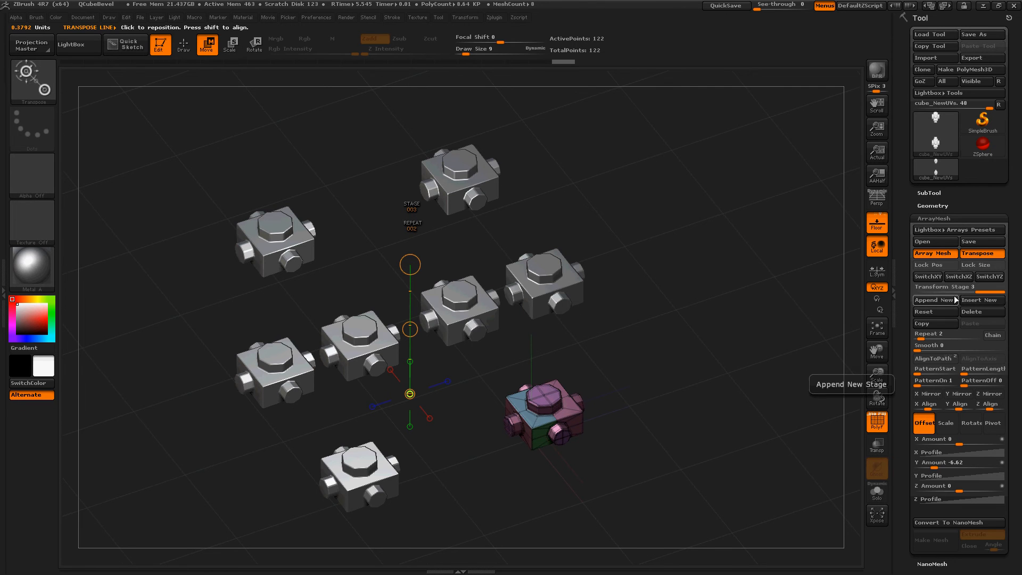
mouse_move(955, 286)
type("4")
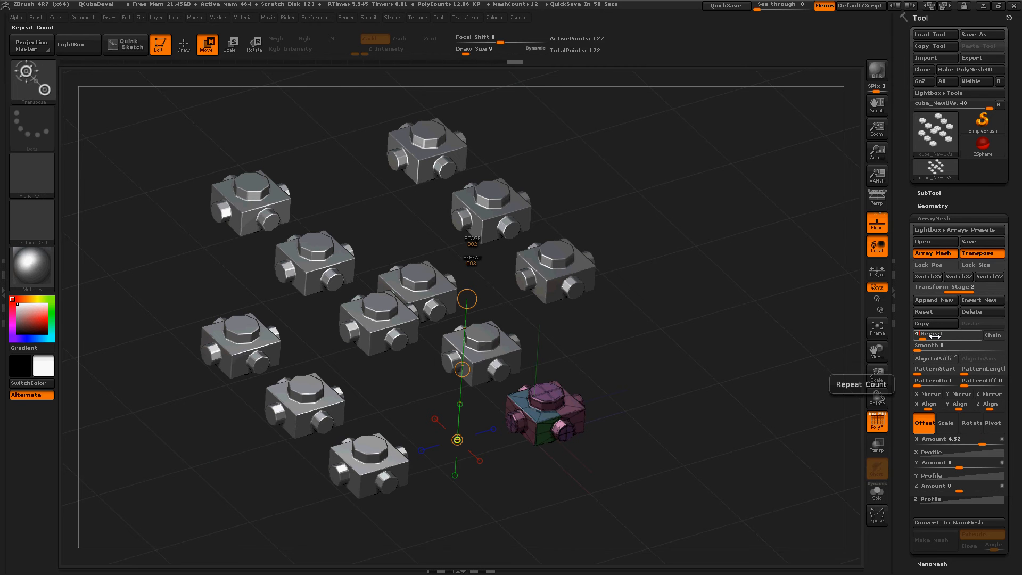
- Raise the stage's Repeat slider from 5 to 7 copies per column
left_click(946, 333)
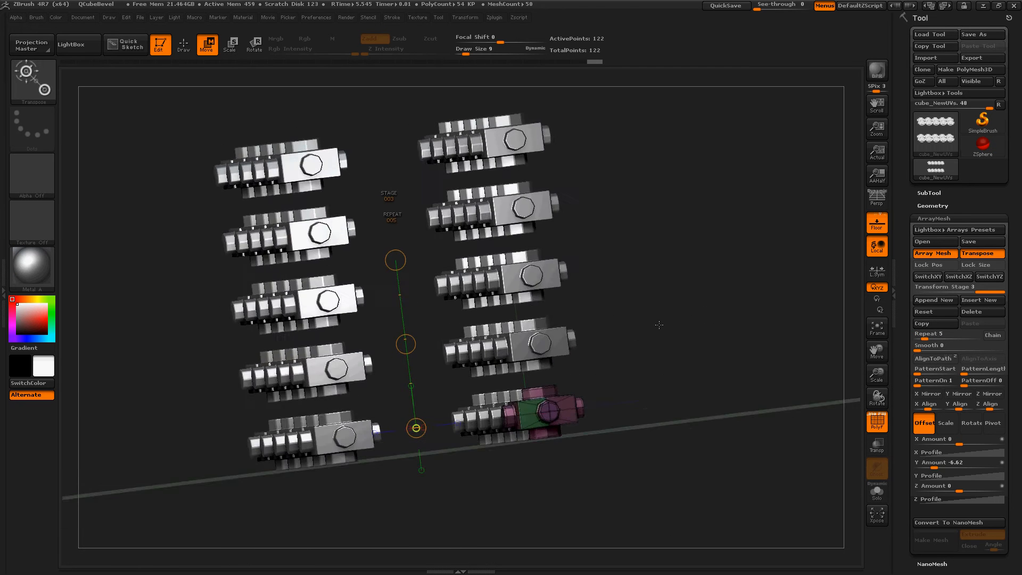
left_click(948, 333)
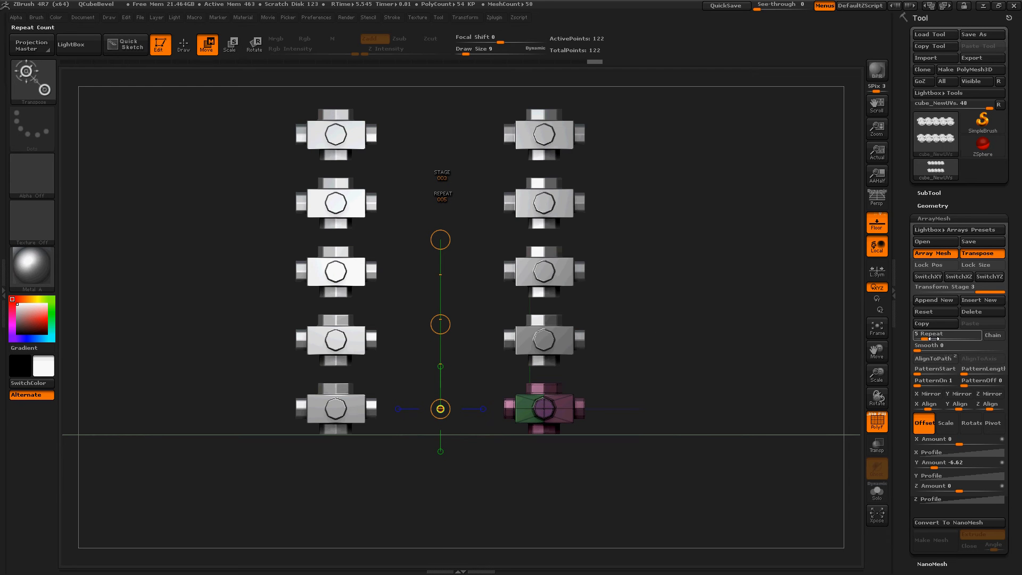
mouse_move(942, 334)
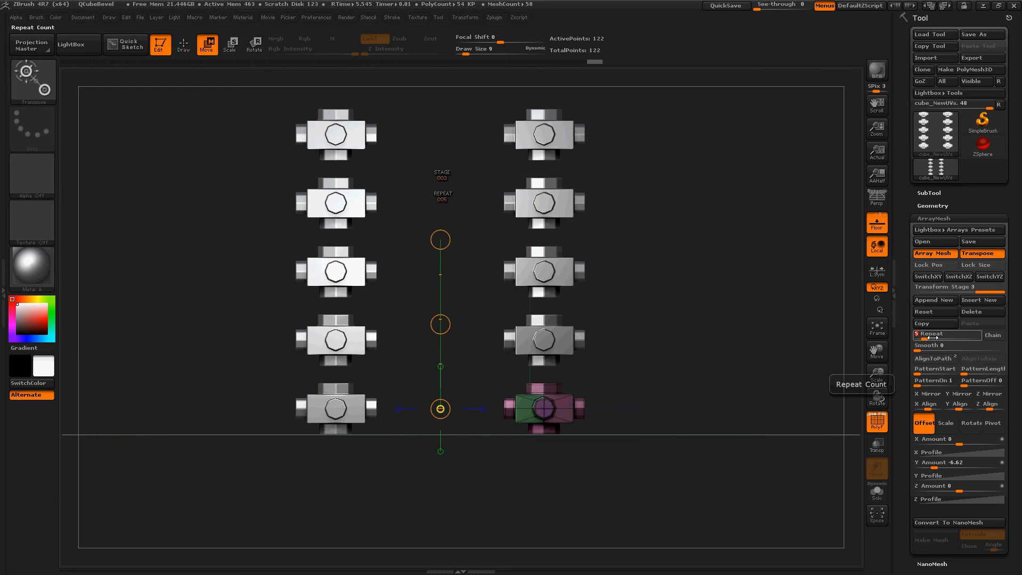
left_click(946, 333)
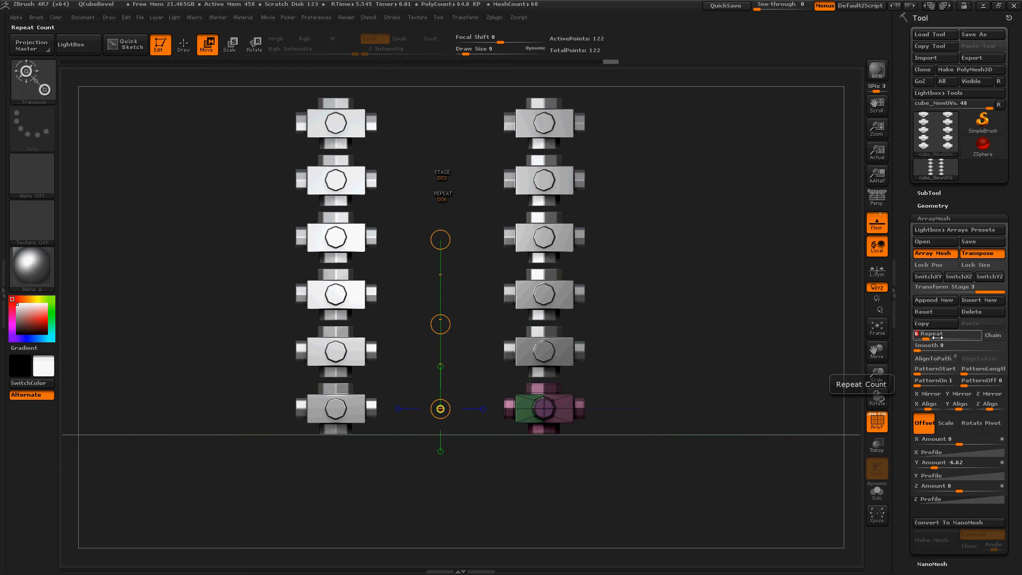
left_click(948, 333)
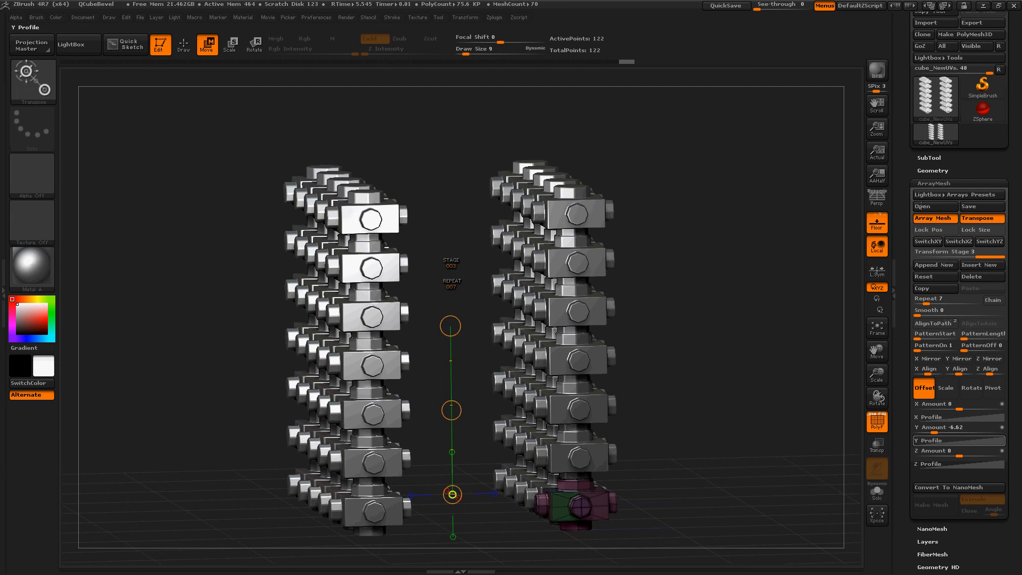
- Adjust the new stage's Repeat and show its Offset settings for the X Amount
left_click(958, 427)
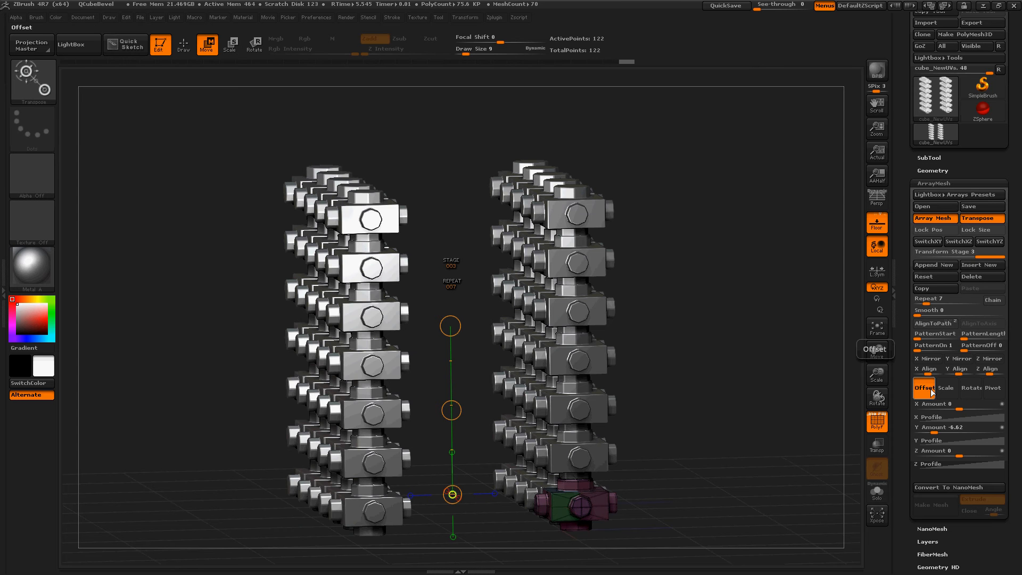
left_click(958, 404)
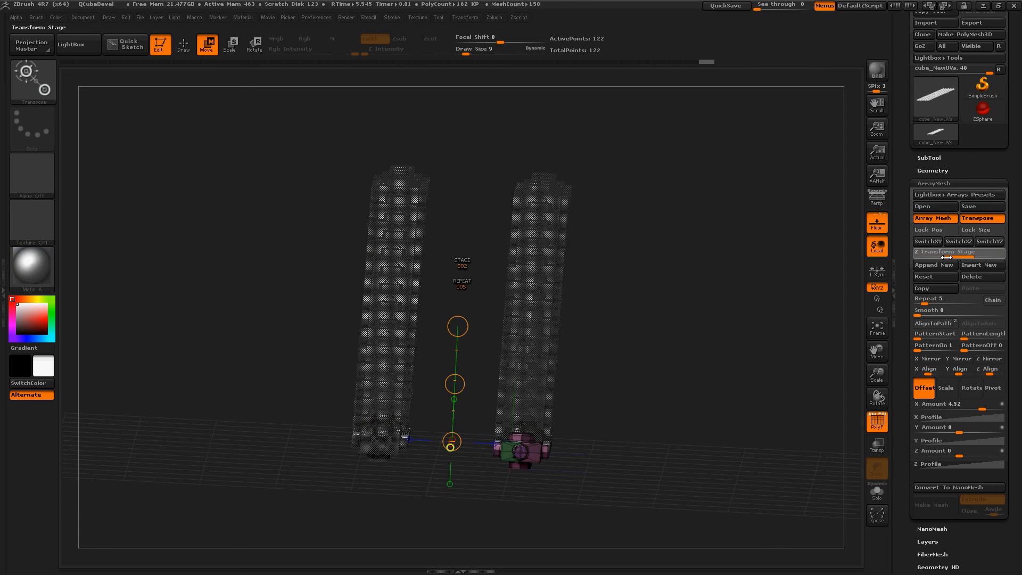
mouse_move(935, 265)
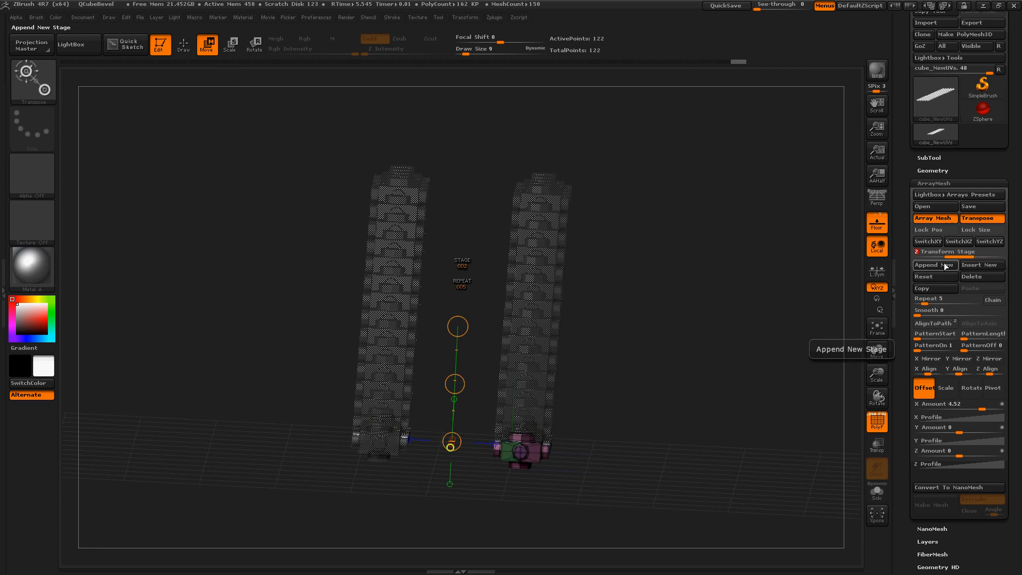
- Add another transform stage and raise its Repeat to 7, widening the wall to 525 cubes
left_click(946, 251)
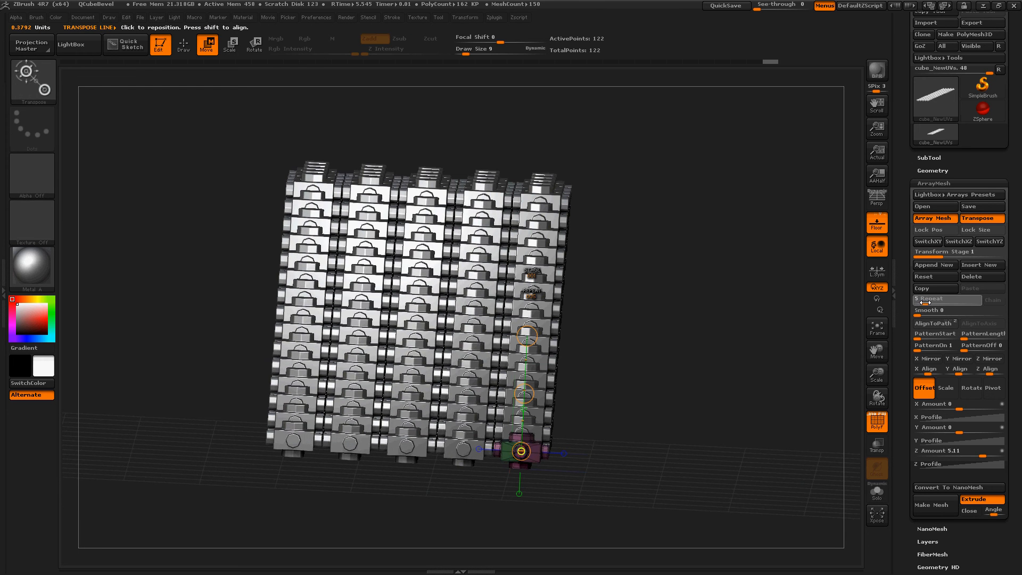
left_click(931, 300)
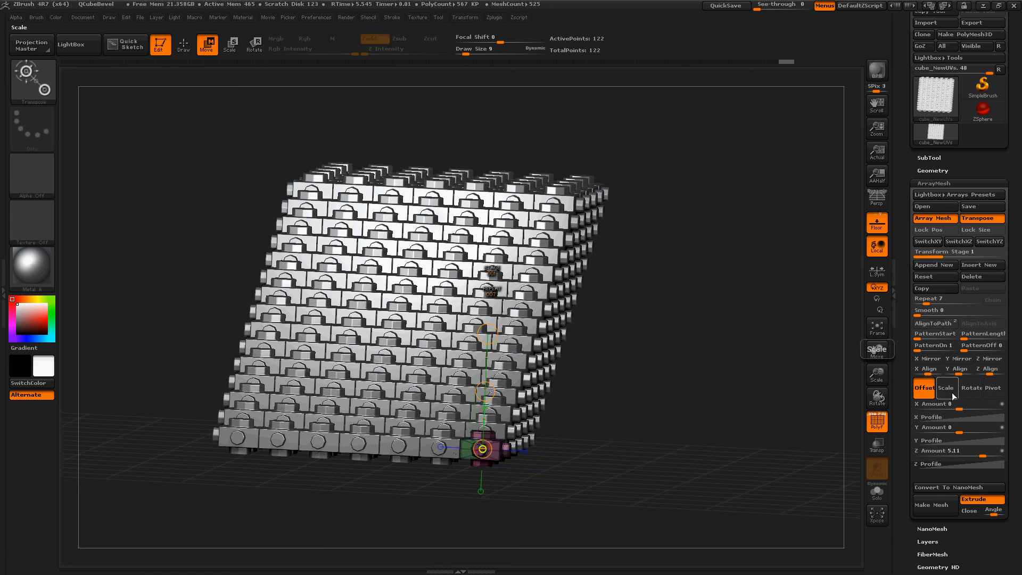
- Set Rotate X Amount to 3600 and reshape the X Profile curve into a peak
left_click(971, 388)
type("3600")
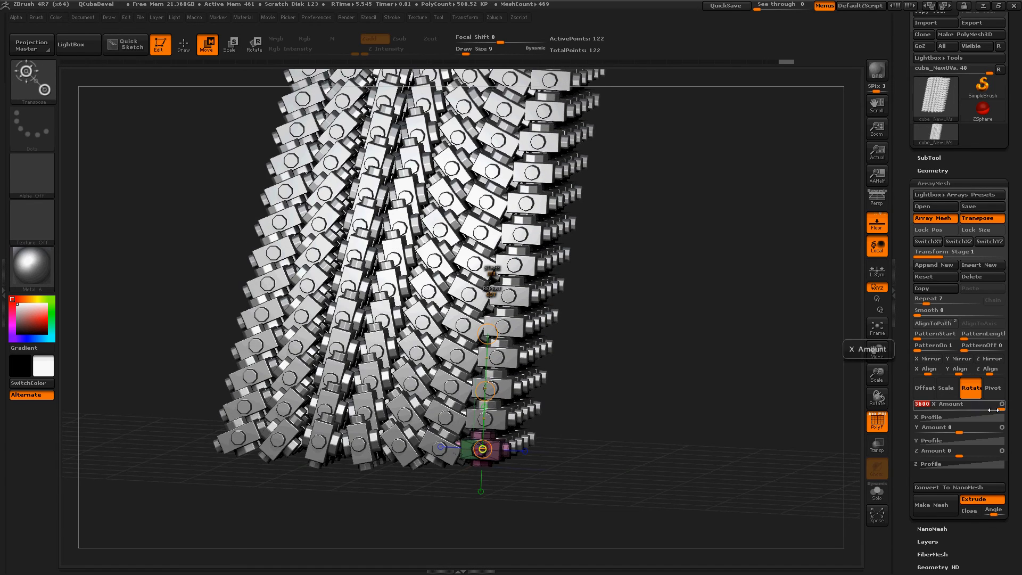
left_click(931, 417)
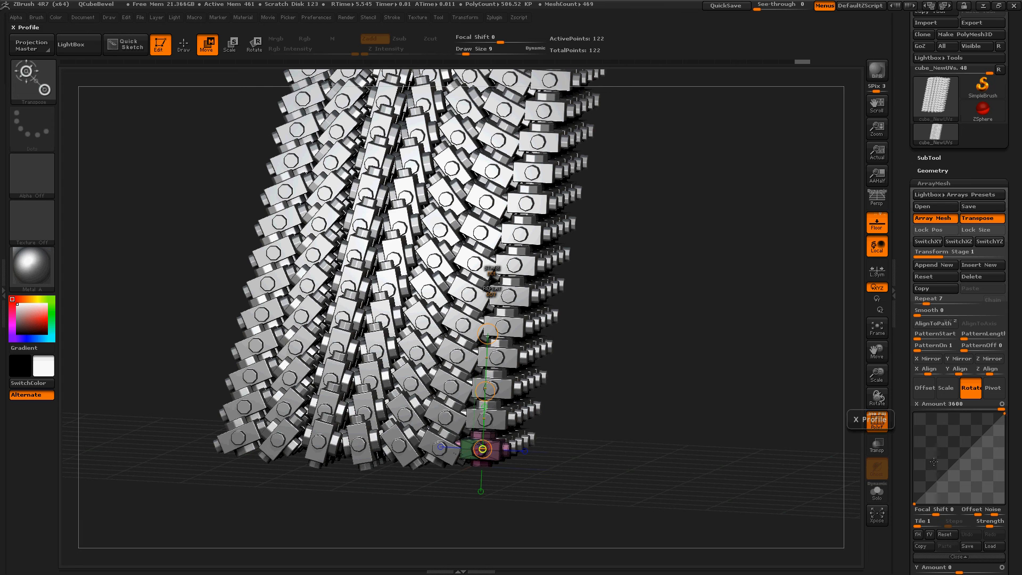
mouse_move(920, 501)
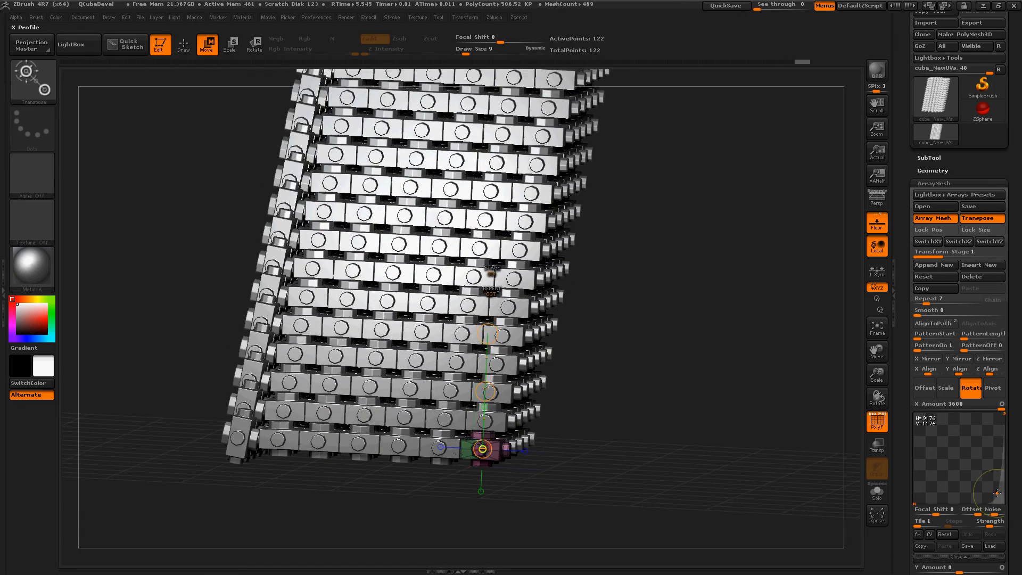
left_click(877, 491)
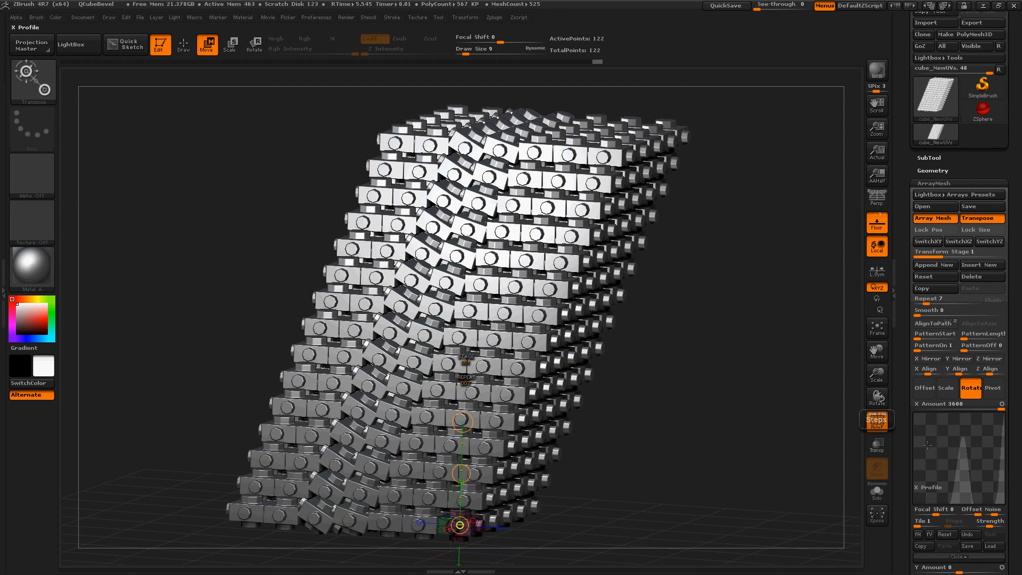
- Reset X rotation and set Repeat to 36 with stage offsets forming one slanted strand
left_click(933, 277)
type("36")
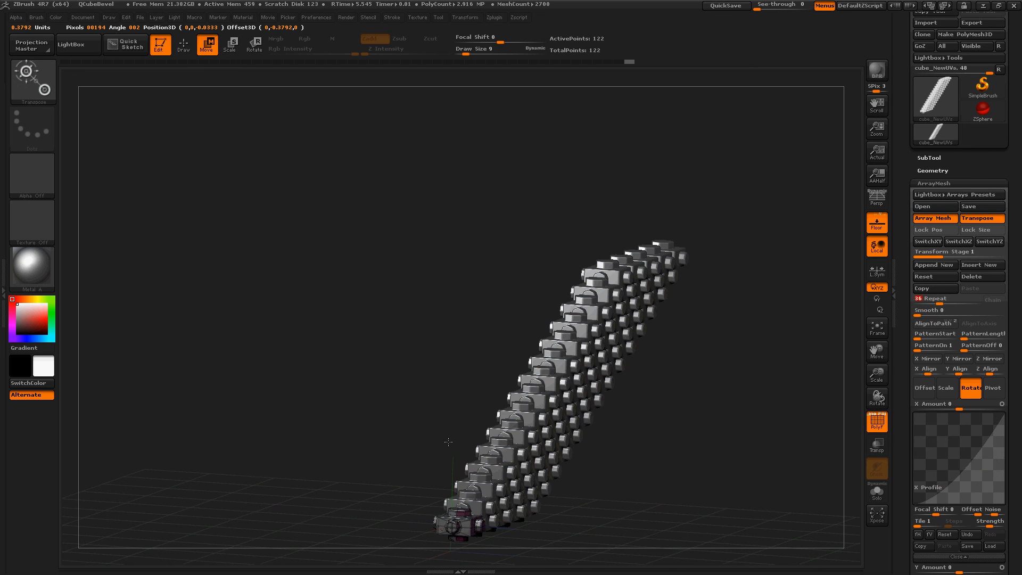
mouse_move(482, 345)
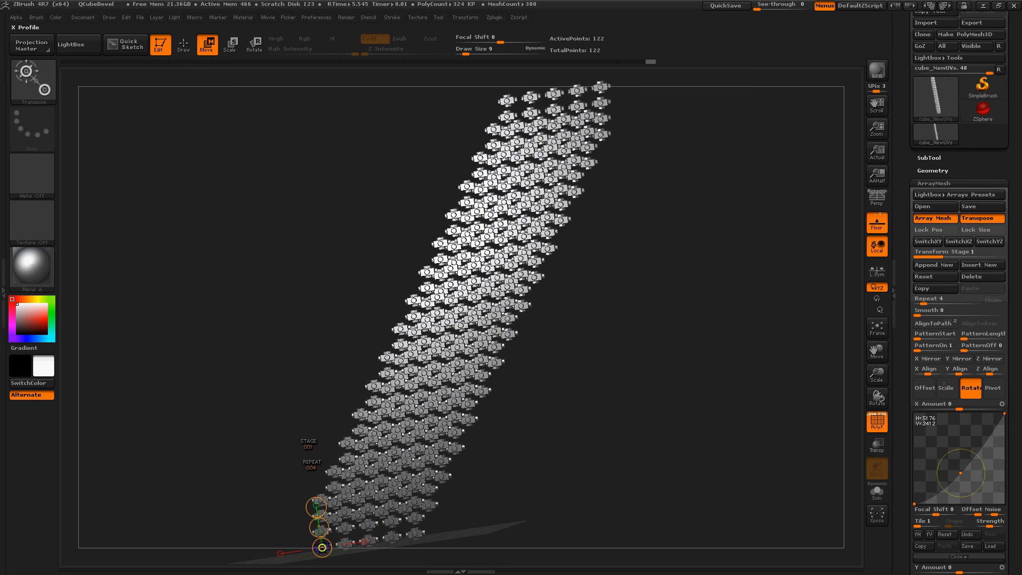
- Set Rotate Y Amount 1310 and Z Amount 2947 so parts sit at varied angles
left_click(993, 388)
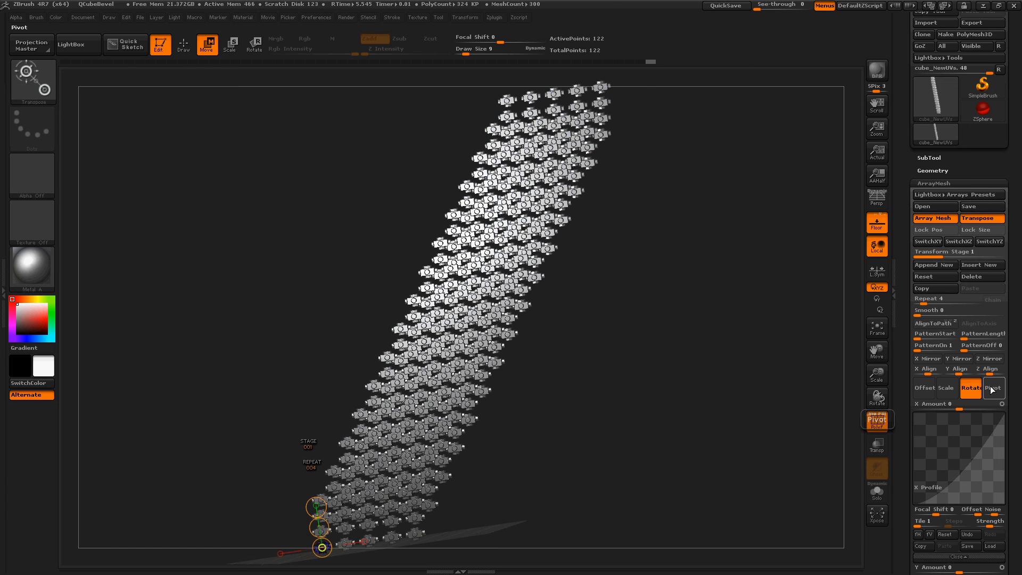
scroll("down", 3)
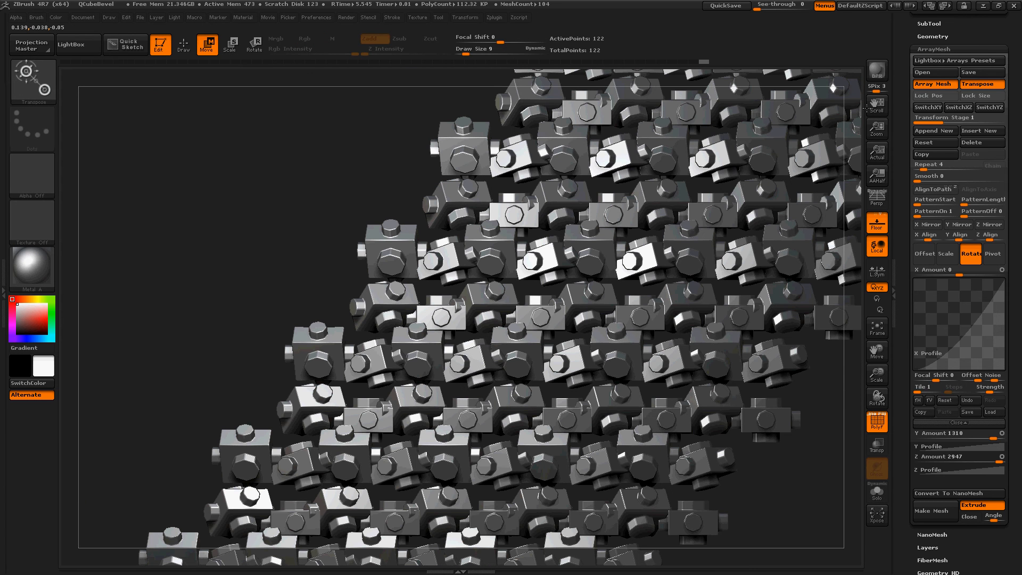
- Run a BPR render of the ribbon, then display its polygroup colours with PolyF
left_click(876, 71)
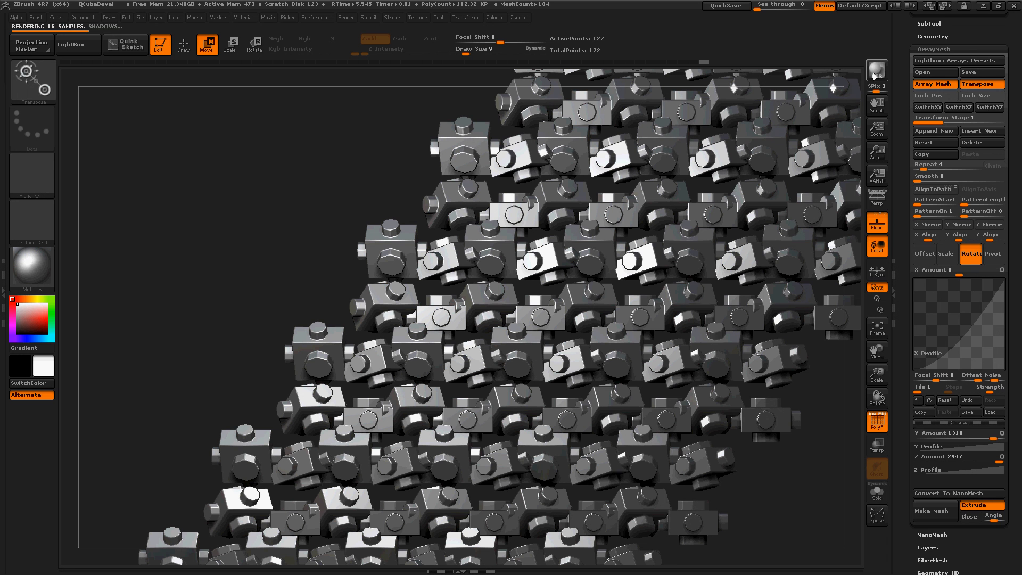
left_click(876, 70)
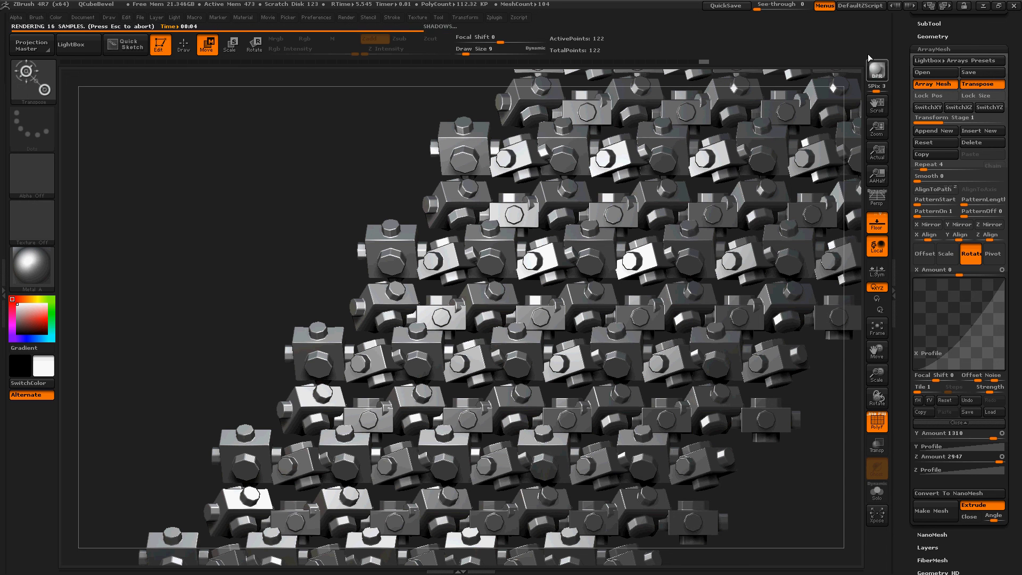
left_click(876, 103)
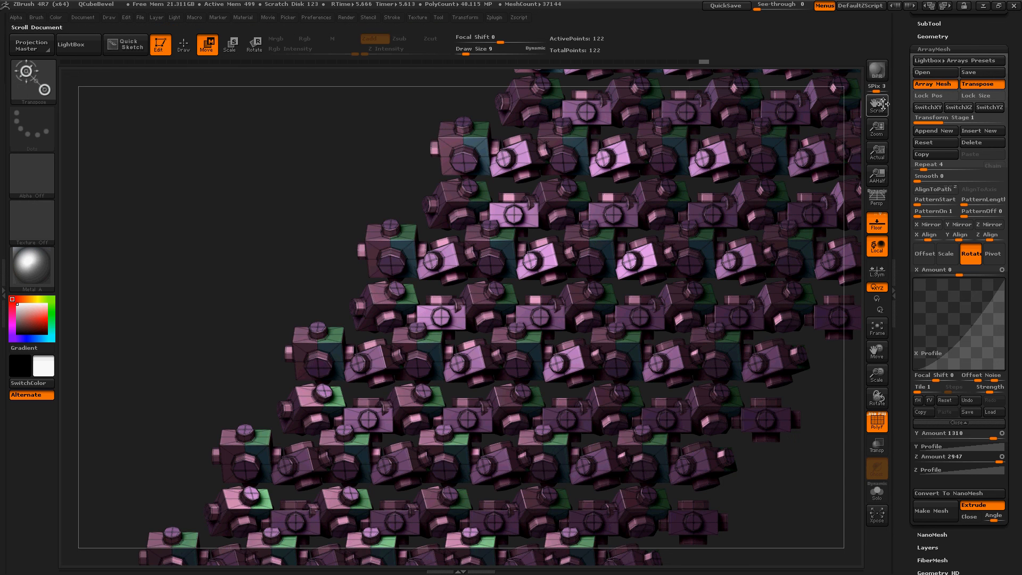
mouse_move(130, 227)
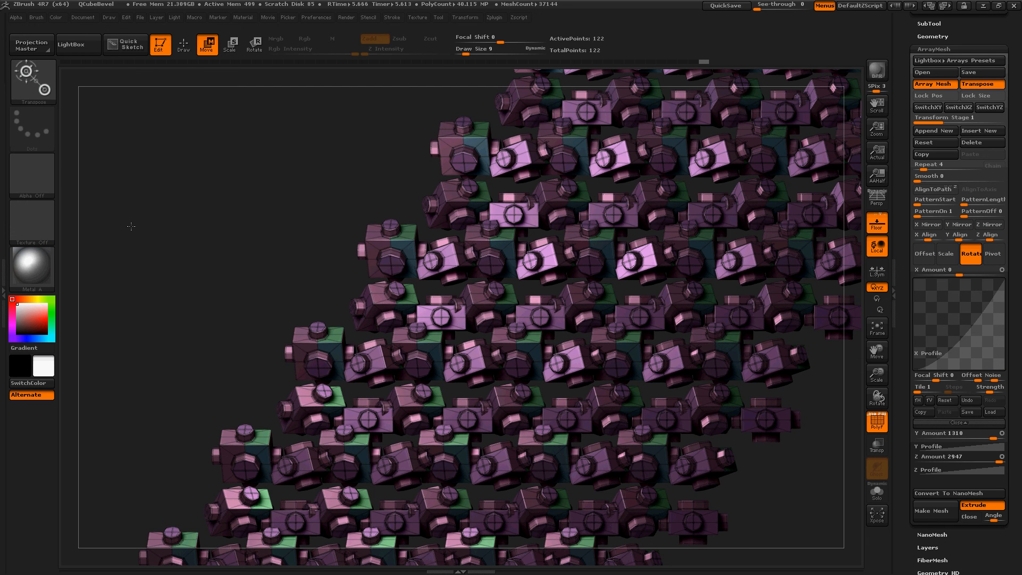